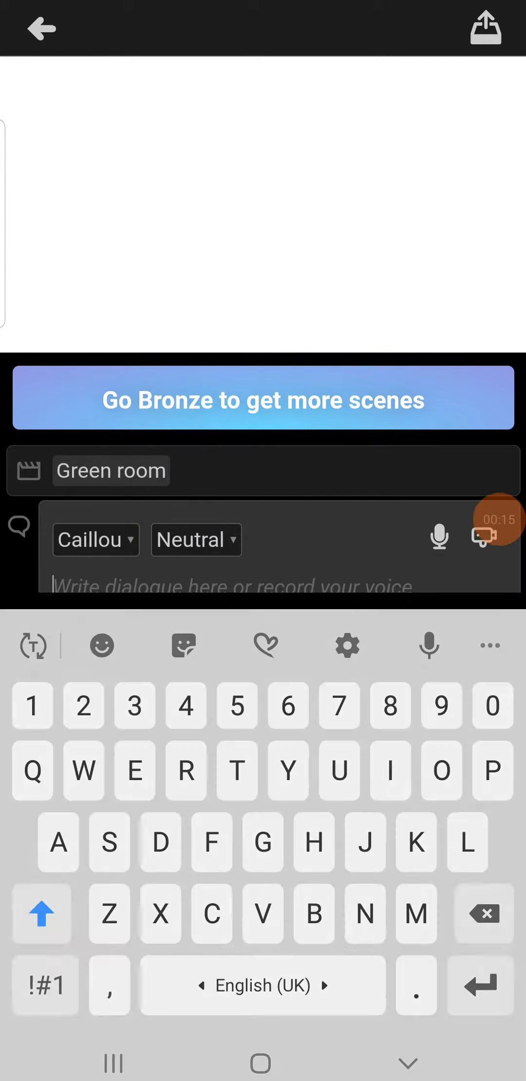
# Fill Caillou's dialogue line with the tags #CRY01# #CRY02# #CRY03# #CRY04#.
pyautogui.write('#')
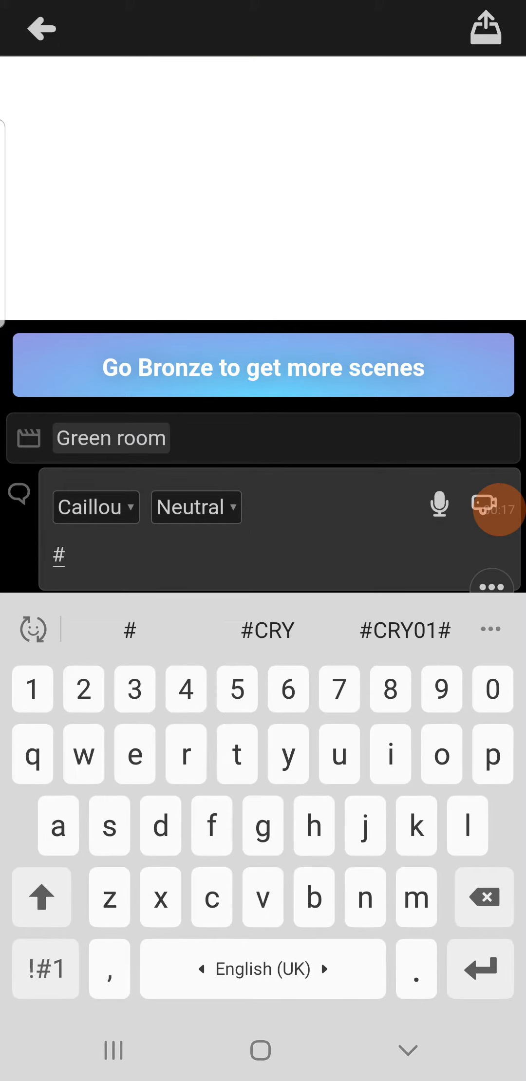
pyautogui.click(41, 896)
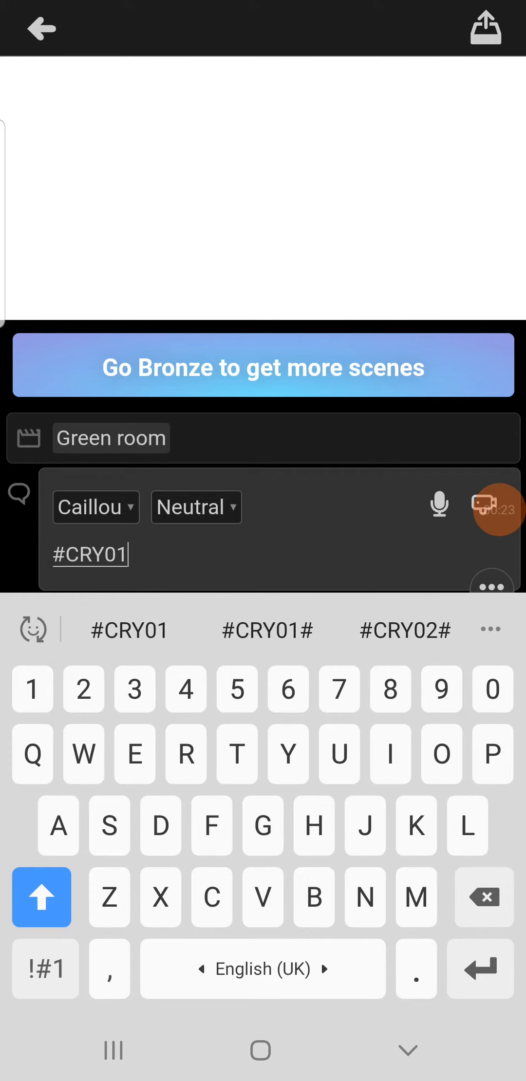
pyautogui.write('# #CRY02')
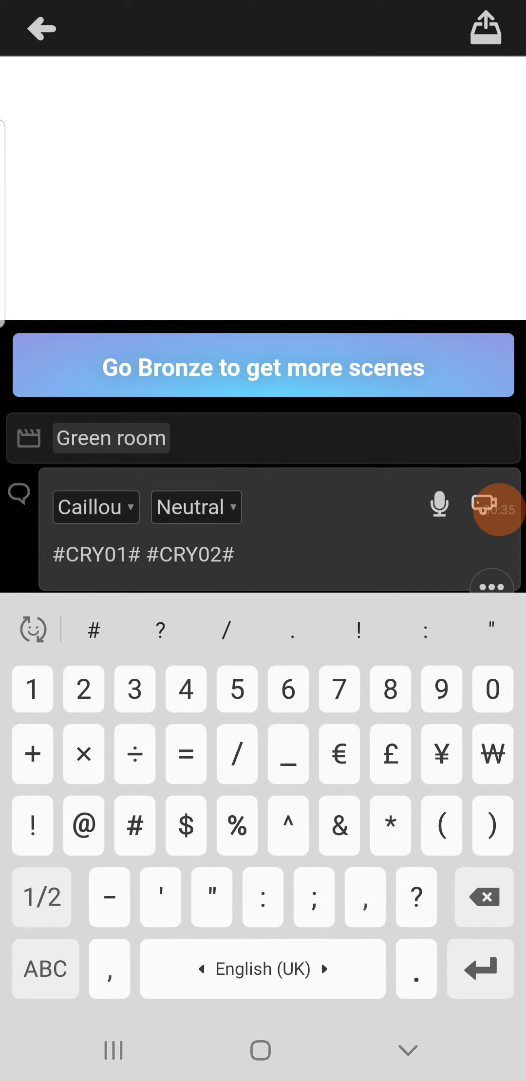
pyautogui.write('#CRY03')
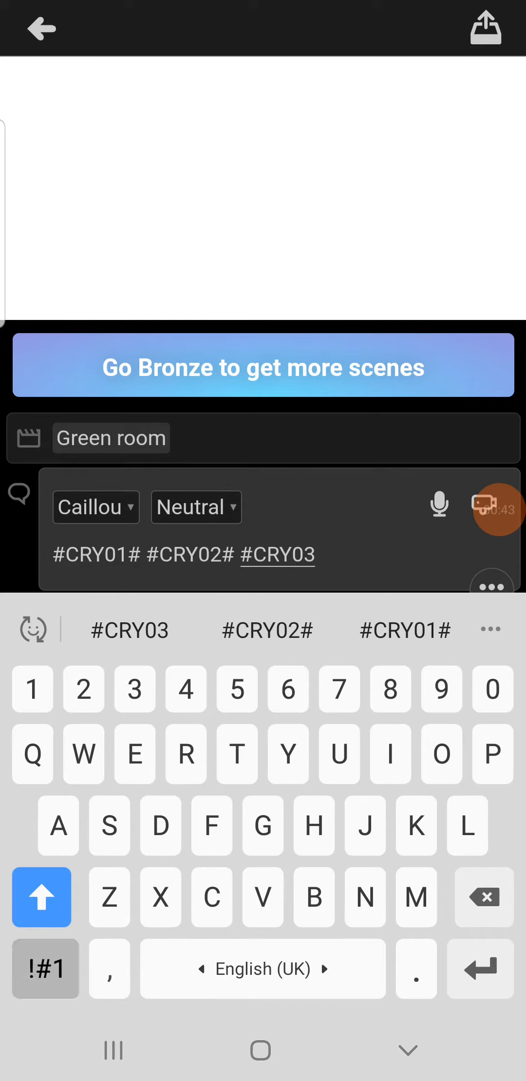
pyautogui.write('# #')
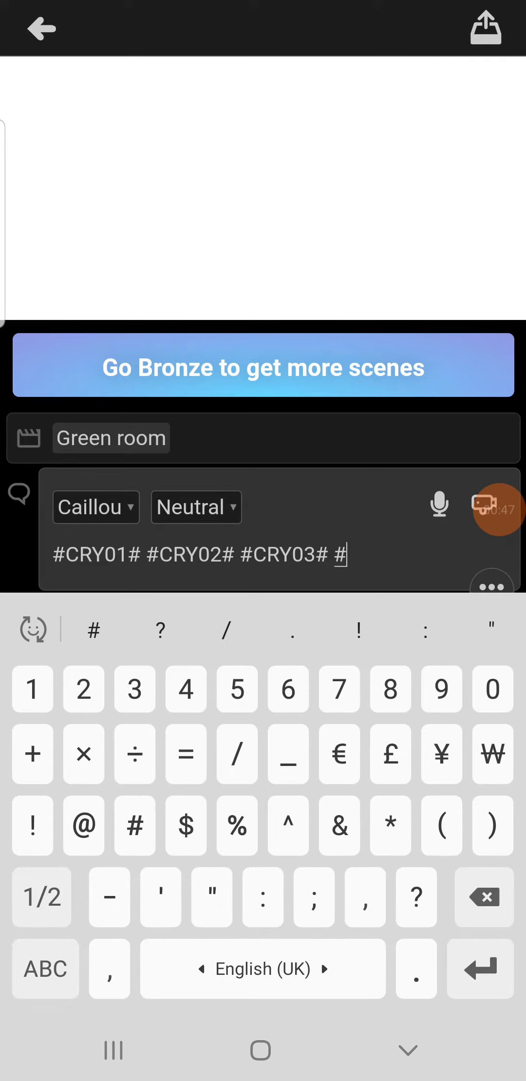
pyautogui.write('CRY')
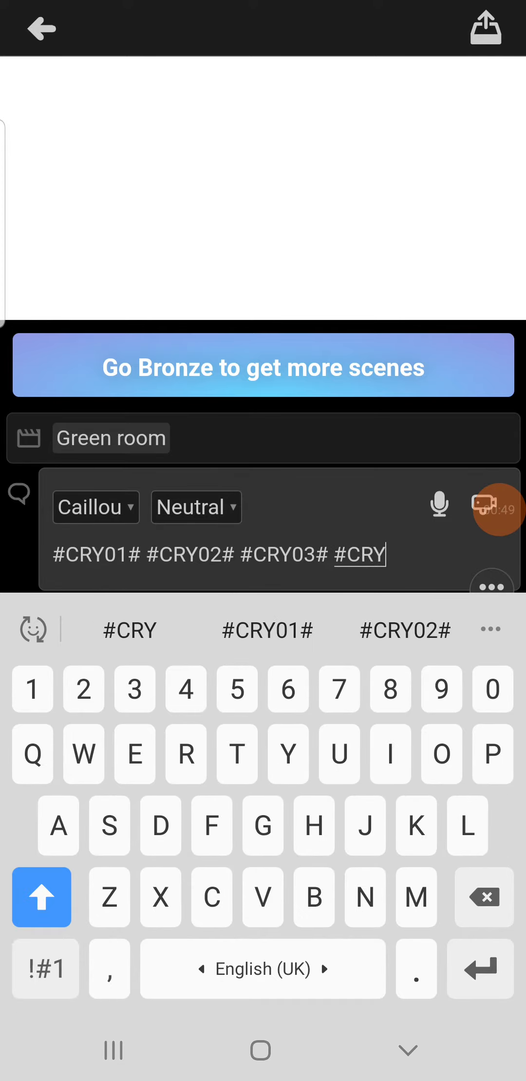
pyautogui.click(492, 688)
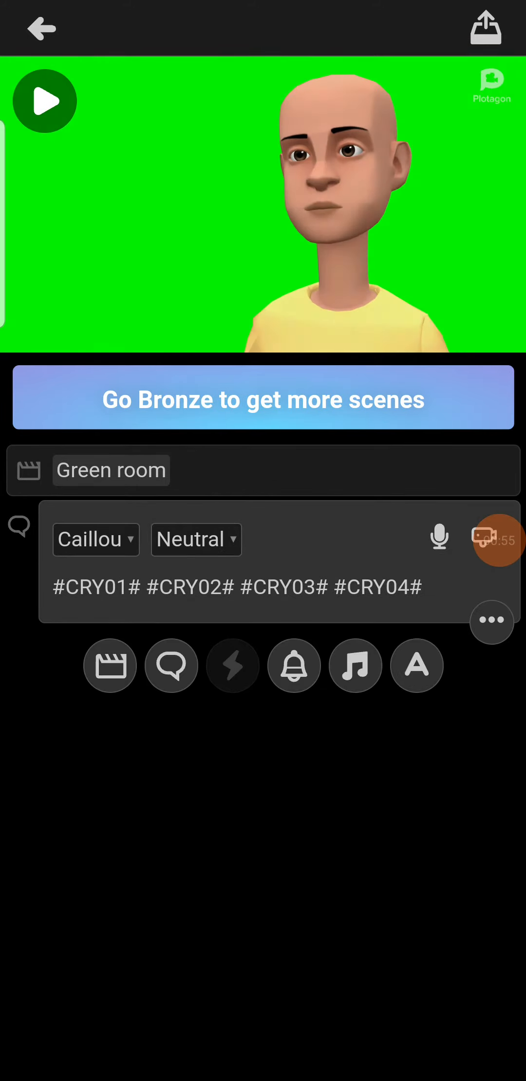
# Set Caillou's emotion to Crying from the emotion list.
pyautogui.click(196, 540)
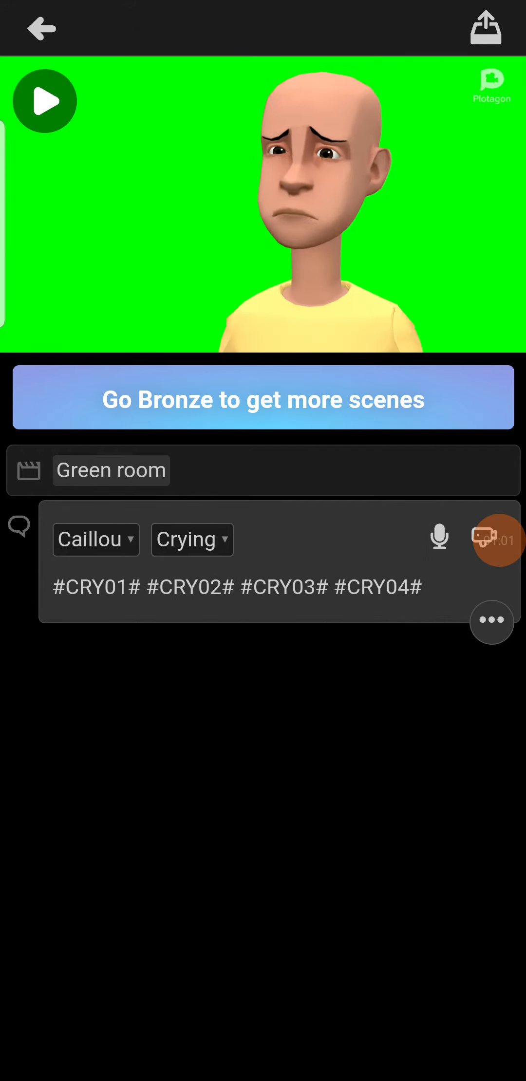
# Play the scene so Caillou performs the crying animation on the green screen, then pause.
pyautogui.click(45, 100)
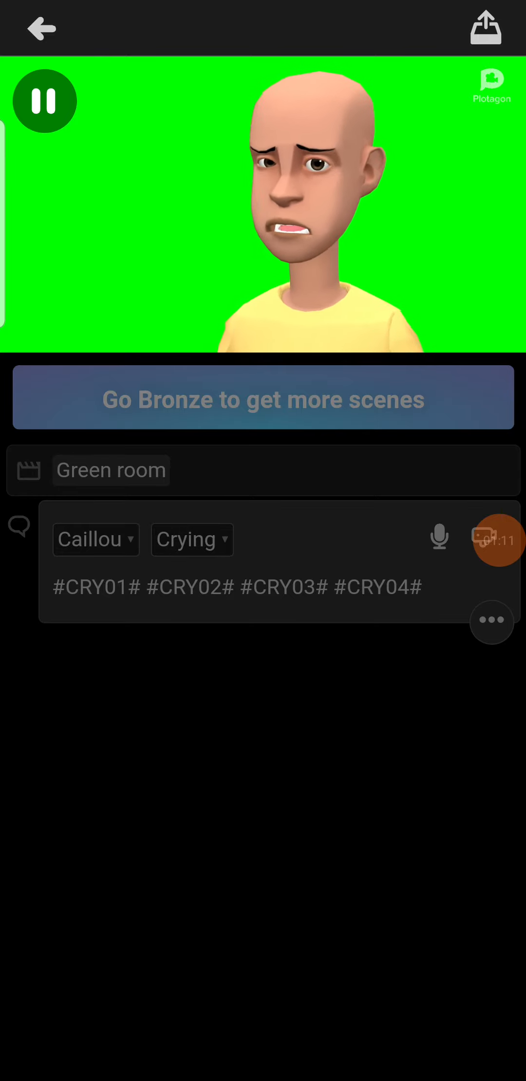
pyautogui.click(44, 101)
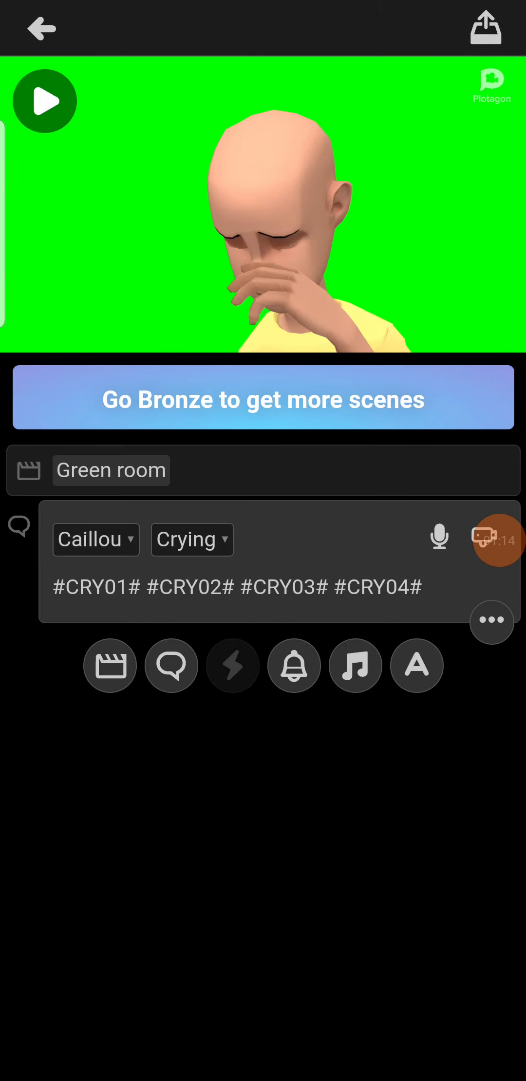